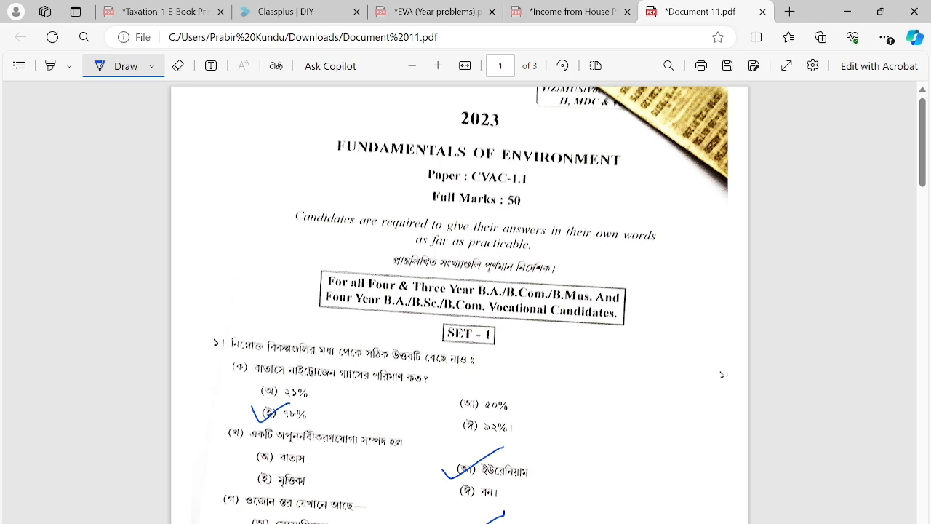
# Scroll through page 1's ticked Bengali MCQs, up to question (ছ) on page 2.
pyautogui.scroll(-3)
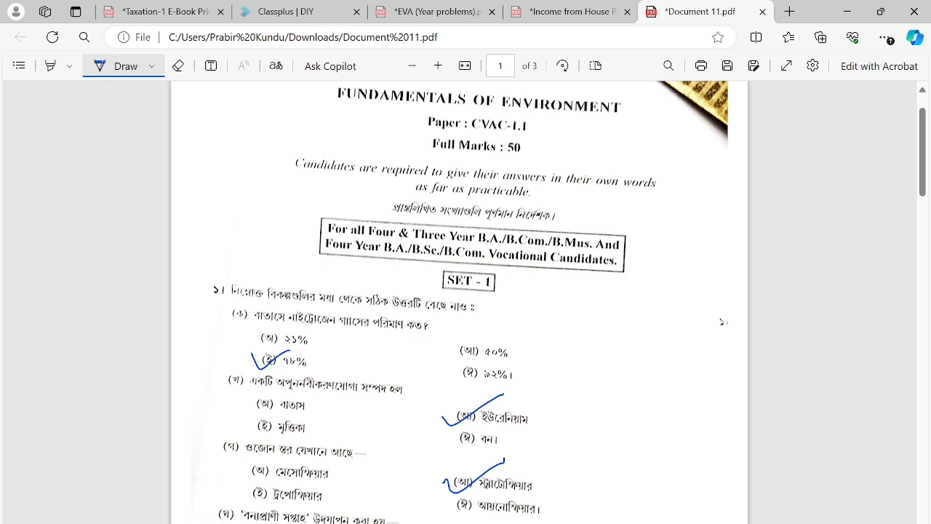
pyautogui.scroll(-3)
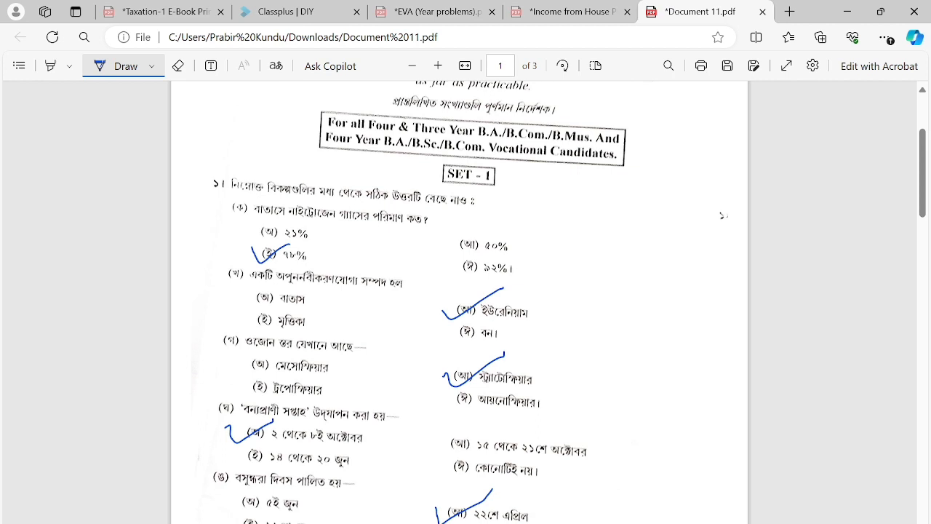
pyautogui.scroll(-3)
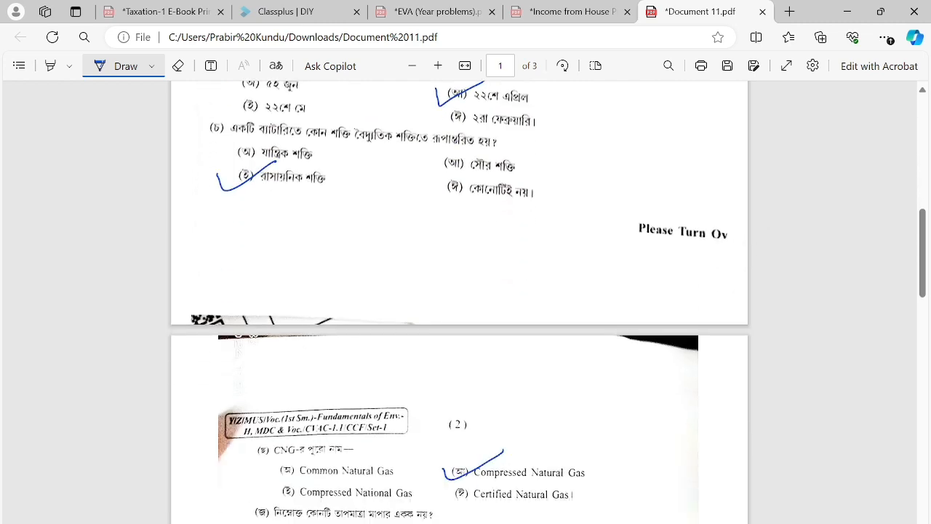
# Scroll past ticked MCQs (জ)–(ঞ) to section 2's short-answer questions.
pyautogui.scroll(-3)
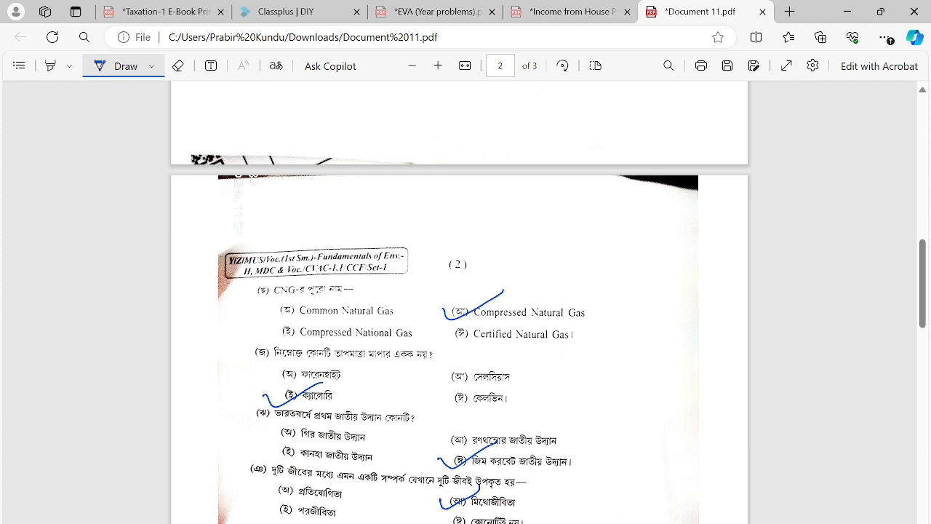
pyautogui.scroll(-3)
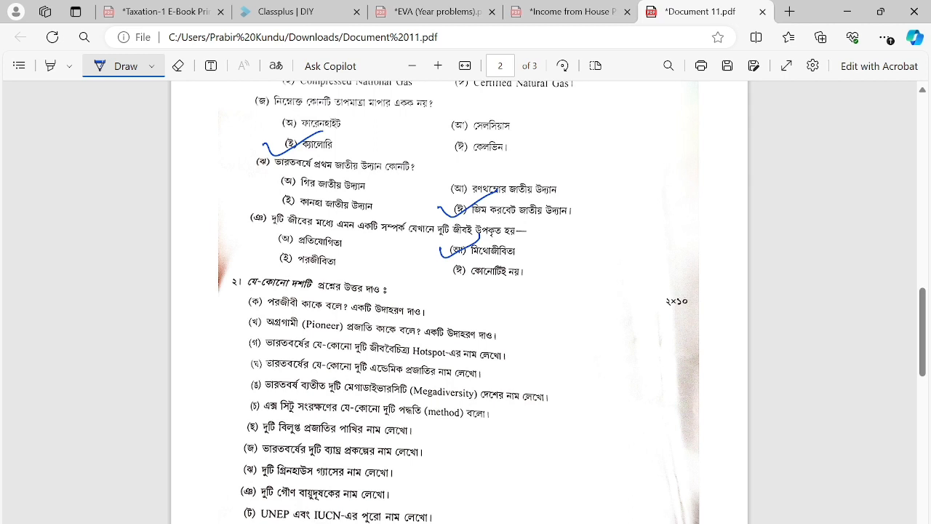
# Scroll past sections 2 and 3 to page 3's long-answer questions (গ)–(চ).
pyautogui.scroll(-3)
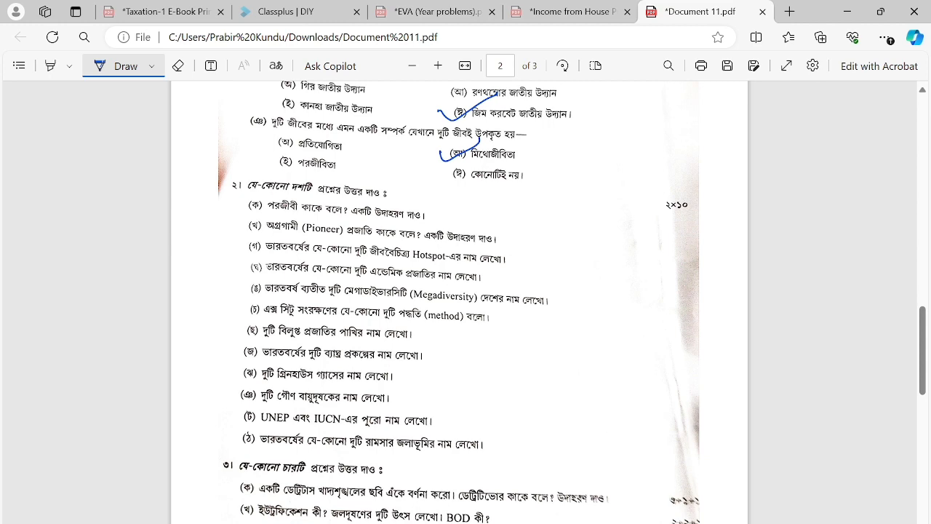
pyautogui.scroll(-3)
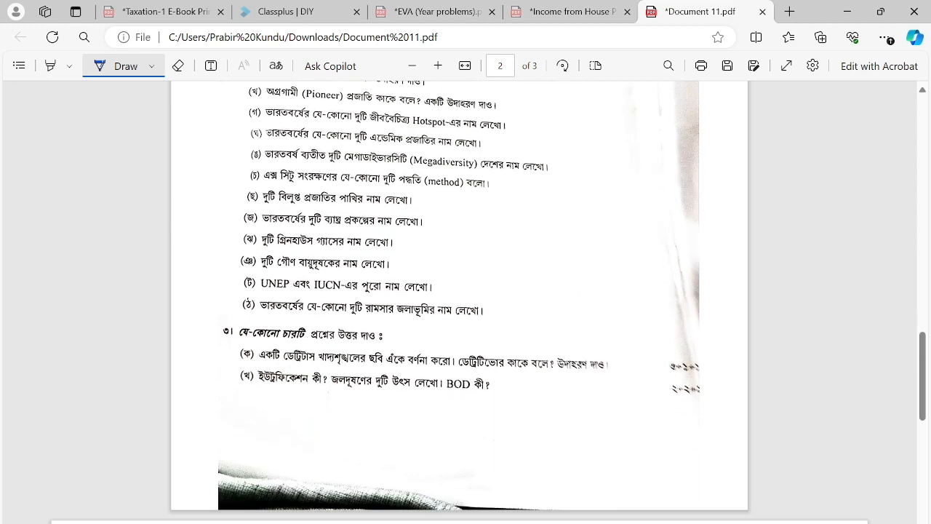
pyautogui.scroll(-3)
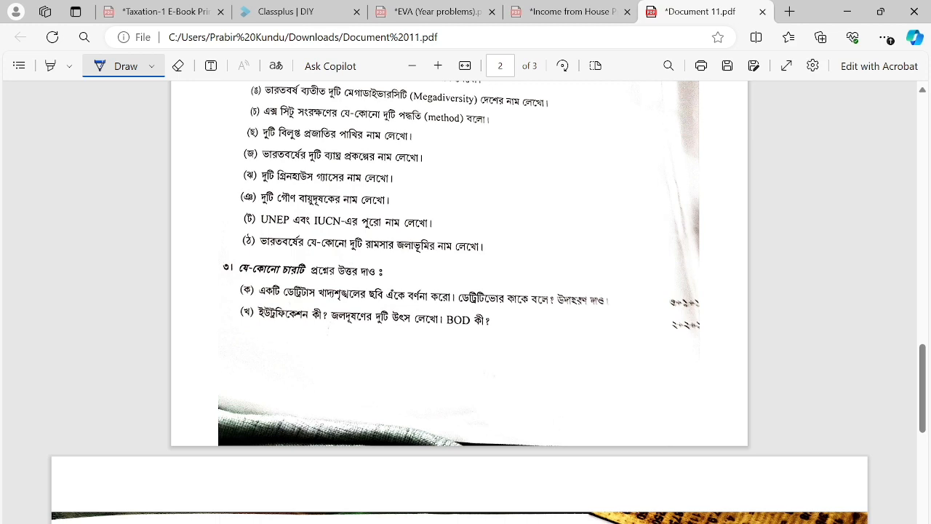
pyautogui.scroll(-3)
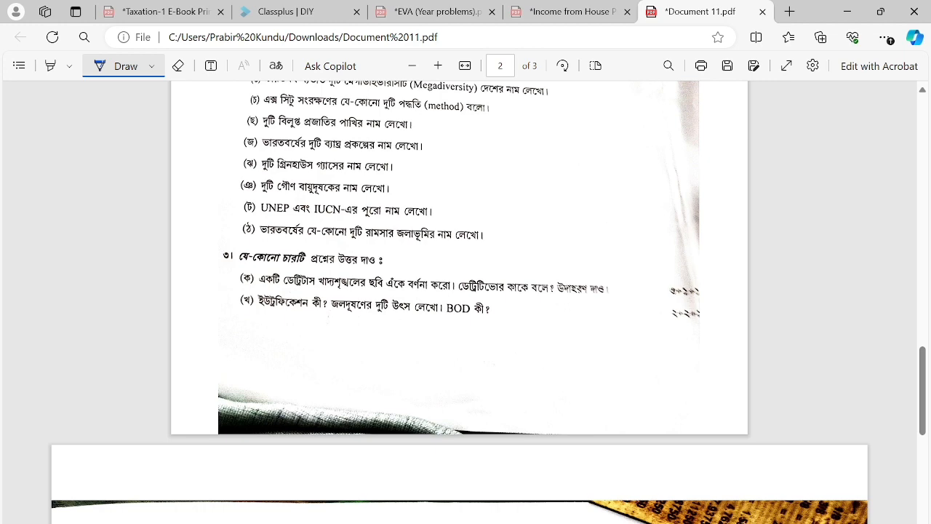
pyautogui.scroll(-3)
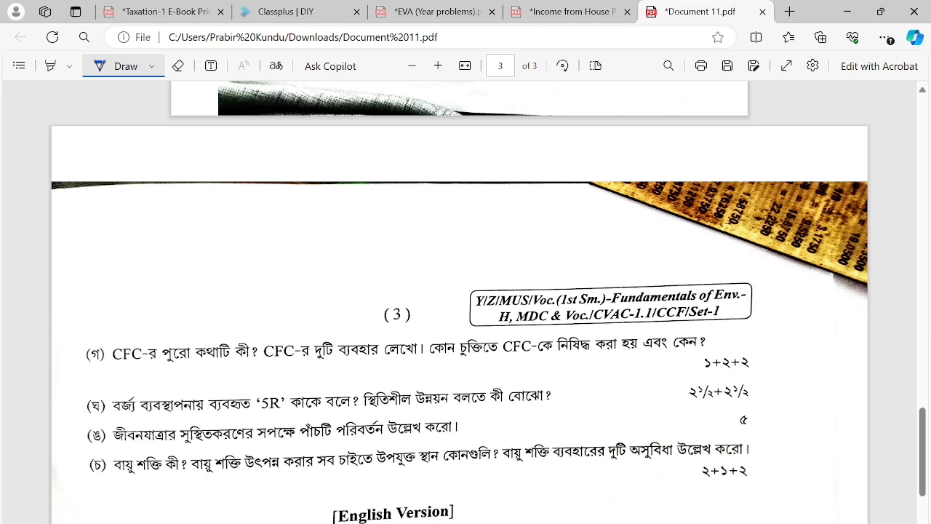
# Scroll to the English Version heading and the nitrogen-in-air MCQ on page 3.
pyautogui.scroll(-3)
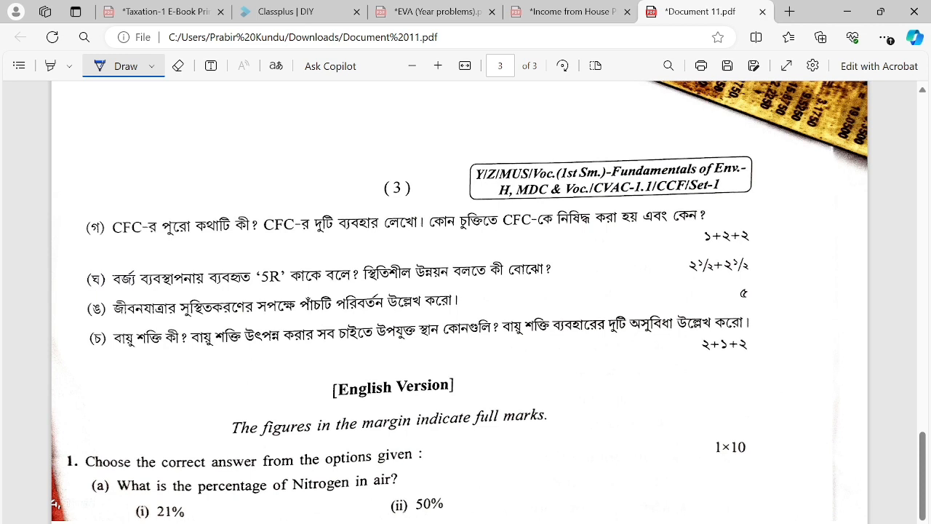
# In Document 12.pdf, review ticked English MCQs (a)–(j) through to question 2.
pyautogui.click(710, 11)
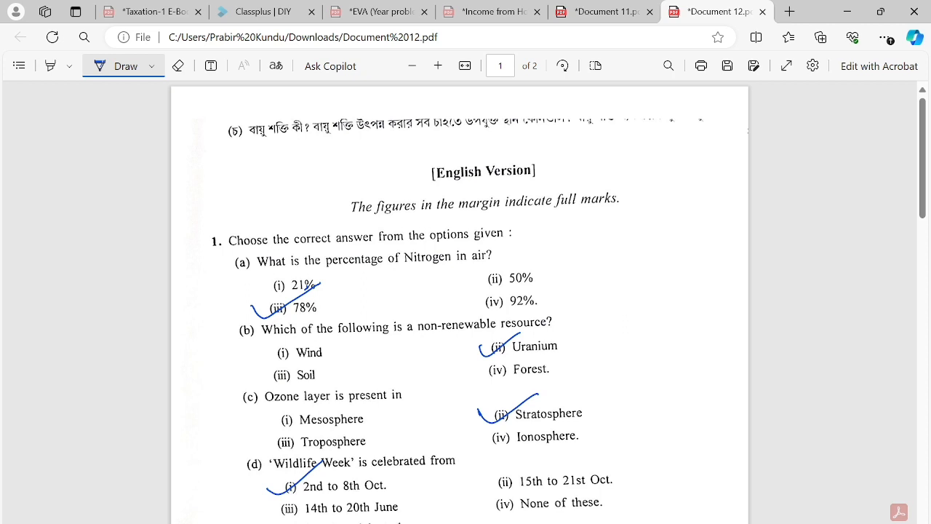
pyautogui.scroll(-3)
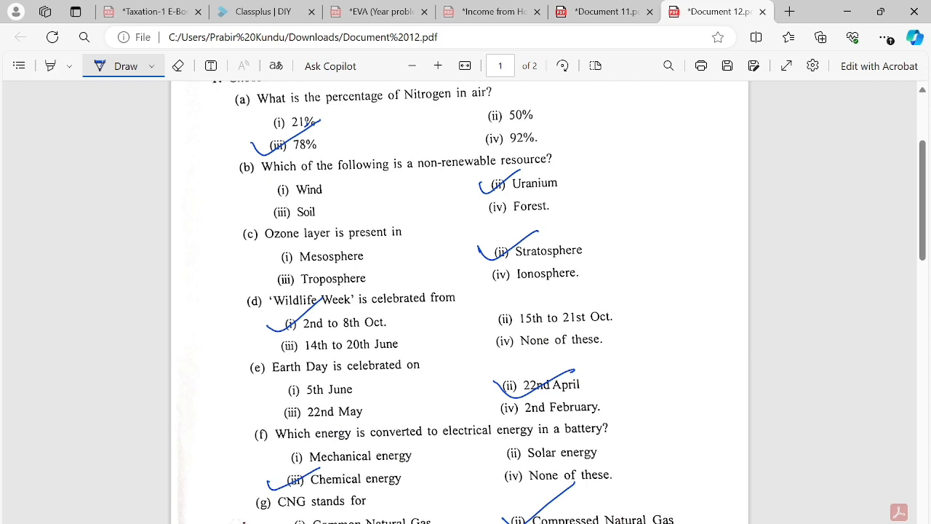
pyautogui.scroll(-3)
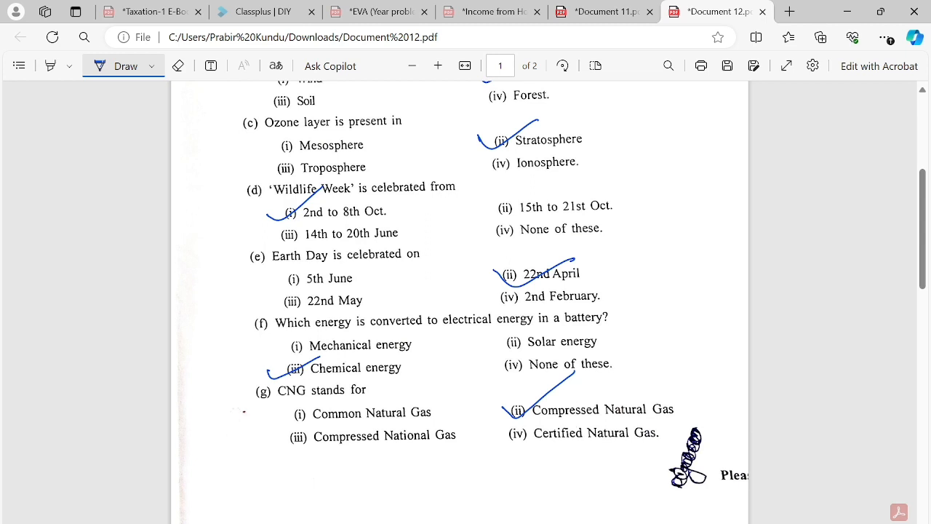
pyautogui.scroll(-3)
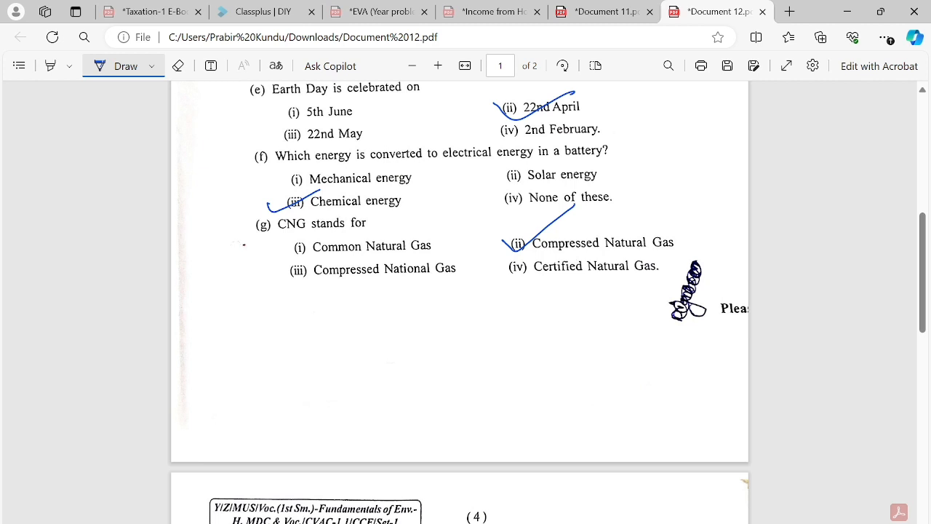
pyautogui.scroll(-3)
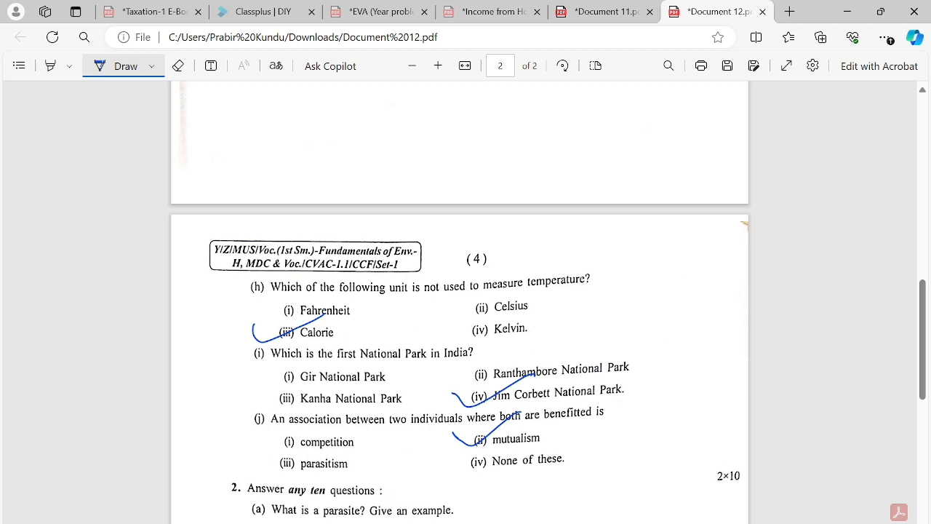
pyautogui.scroll(-3)
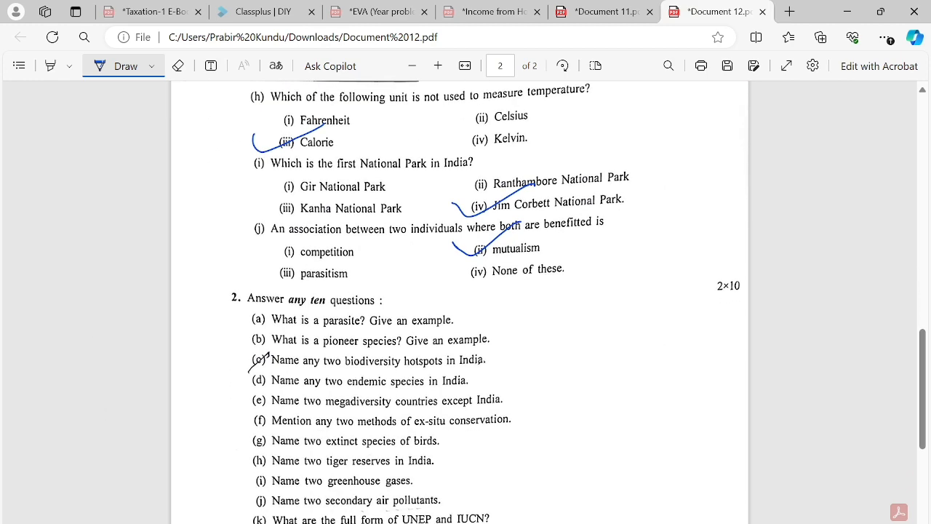
pyautogui.scroll(-3)
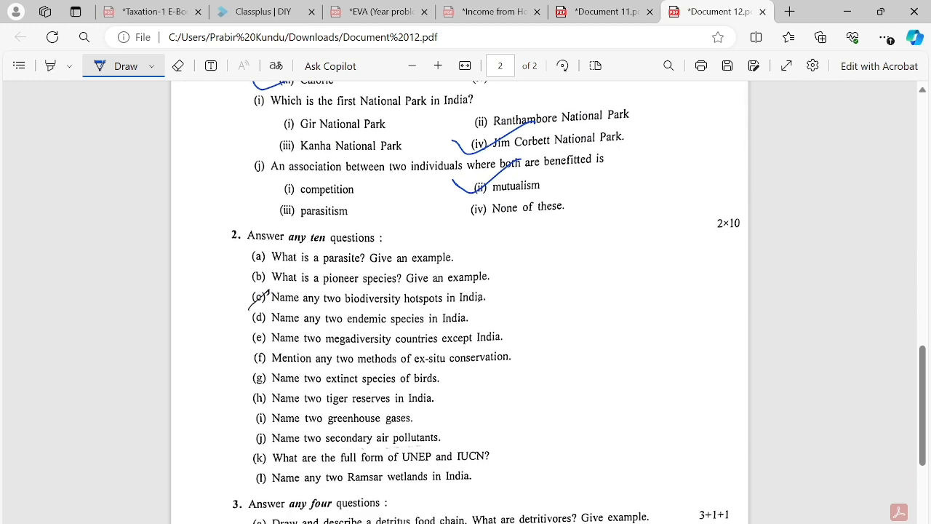